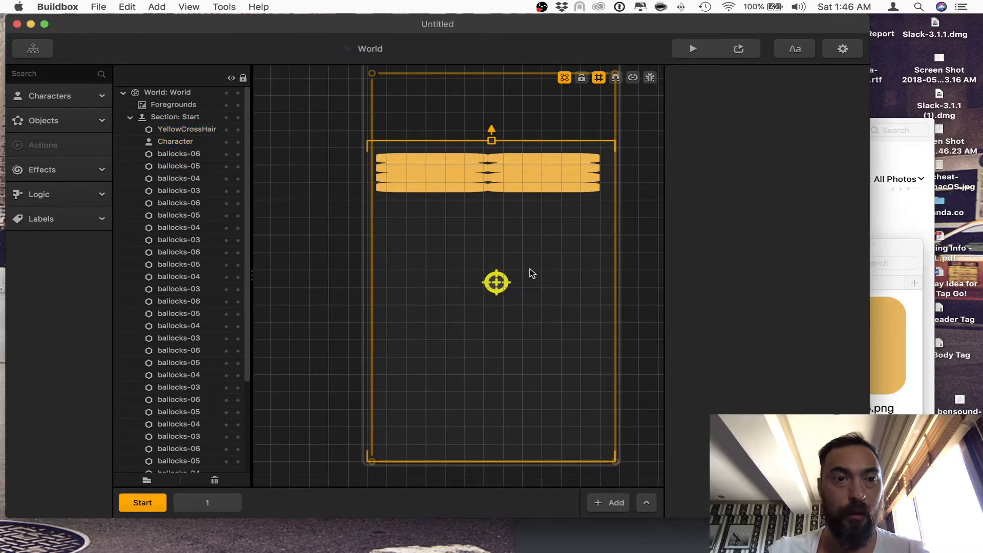
Select the yellow crosshair in the scene to edit its physics preset
{"action": "left_click", "coordinate": [496, 282]}
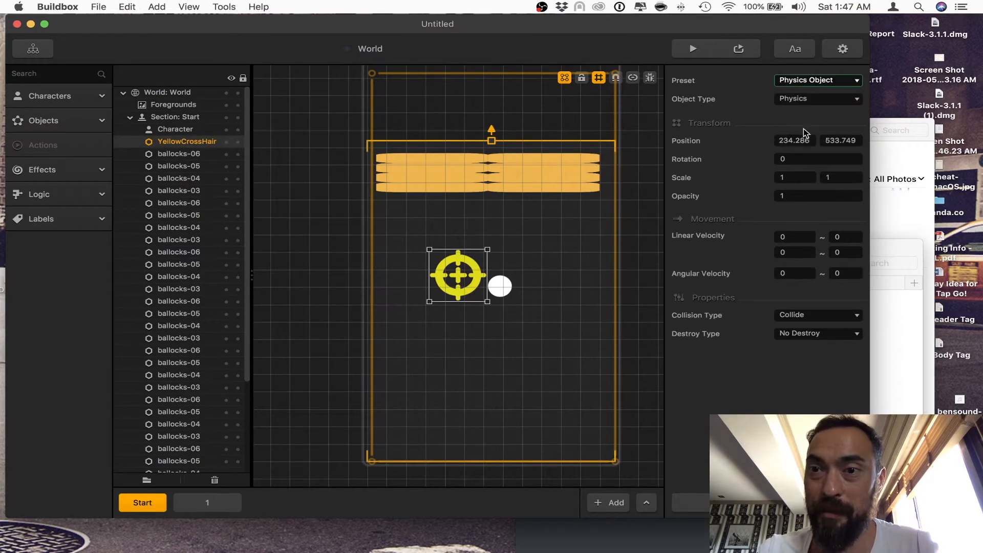
Go to the game mind map to view the World node's zero gravity settings
{"action": "left_click", "coordinate": [32, 48]}
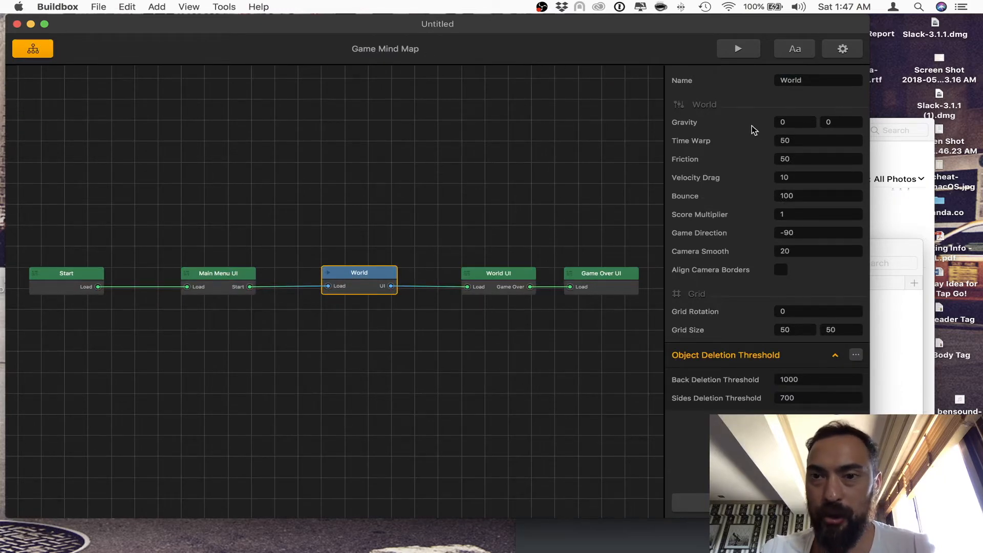
{"action": "mouse_move", "coordinate": [735, 162]}
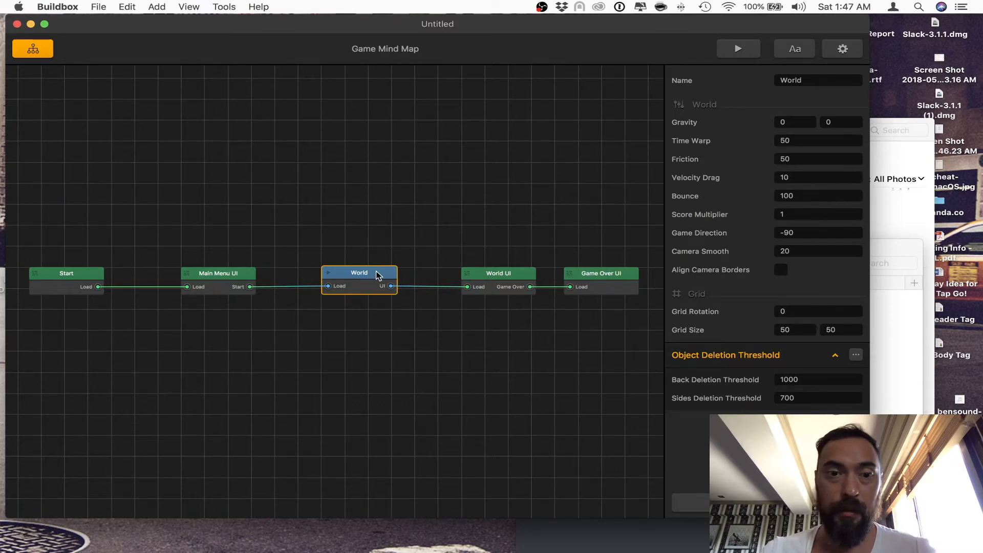
Visit the World UI's joystick touch area from the World node, then return to the World scene
{"action": "double_click", "coordinate": [359, 273]}
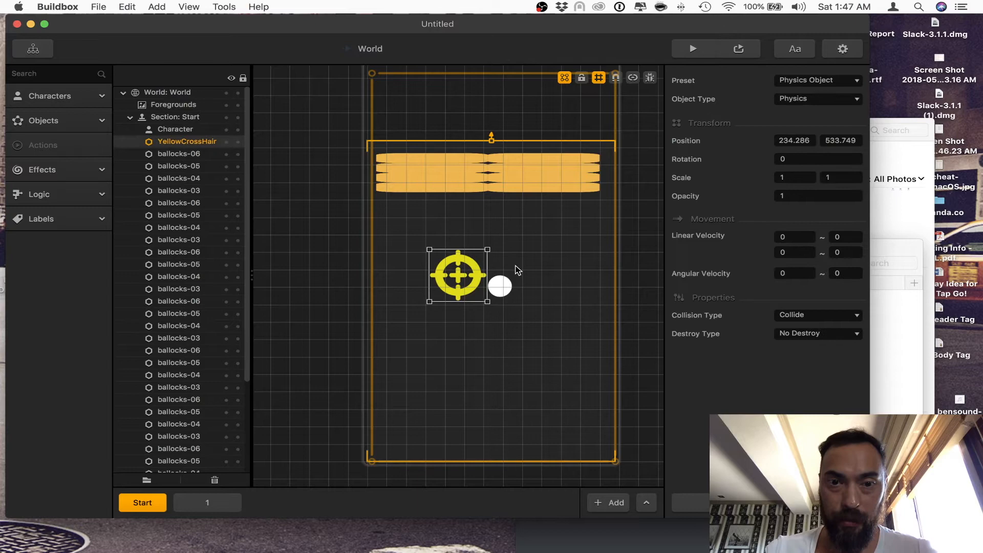
{"action": "left_click", "coordinate": [500, 287]}
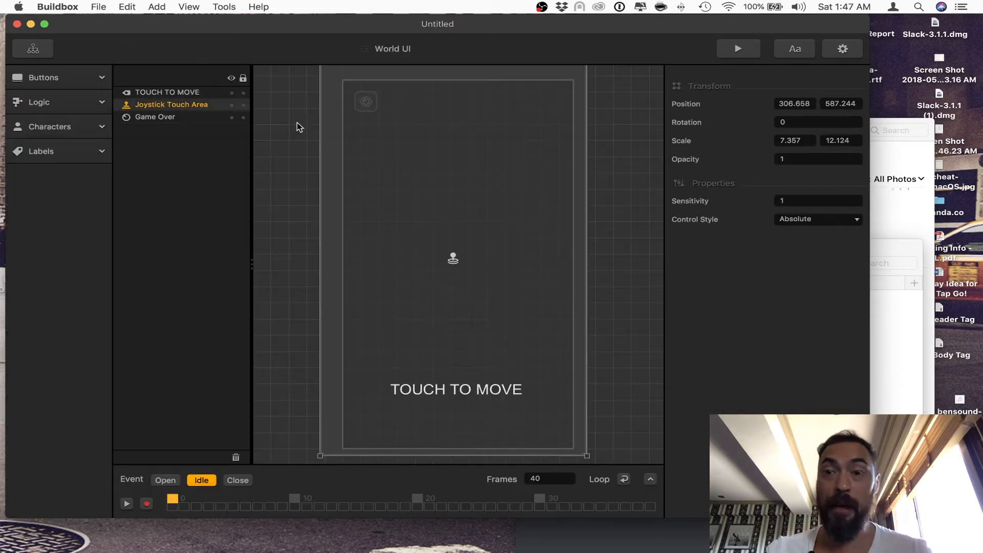
{"action": "left_click", "coordinate": [33, 48]}
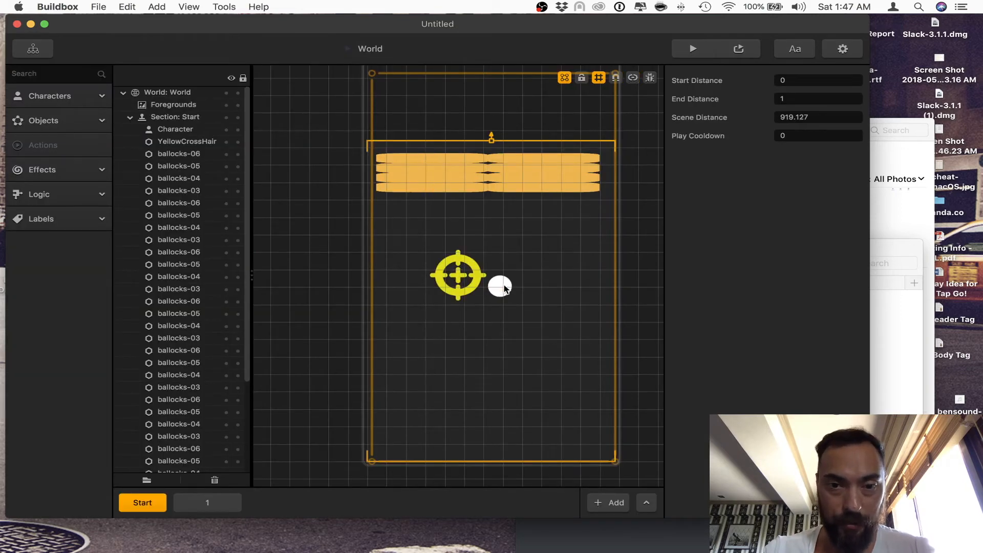
Move the crosshair right of the white character circle and link the two together
{"action": "left_click_drag", "start_coordinate": [458, 275], "coordinate": [535, 292]}
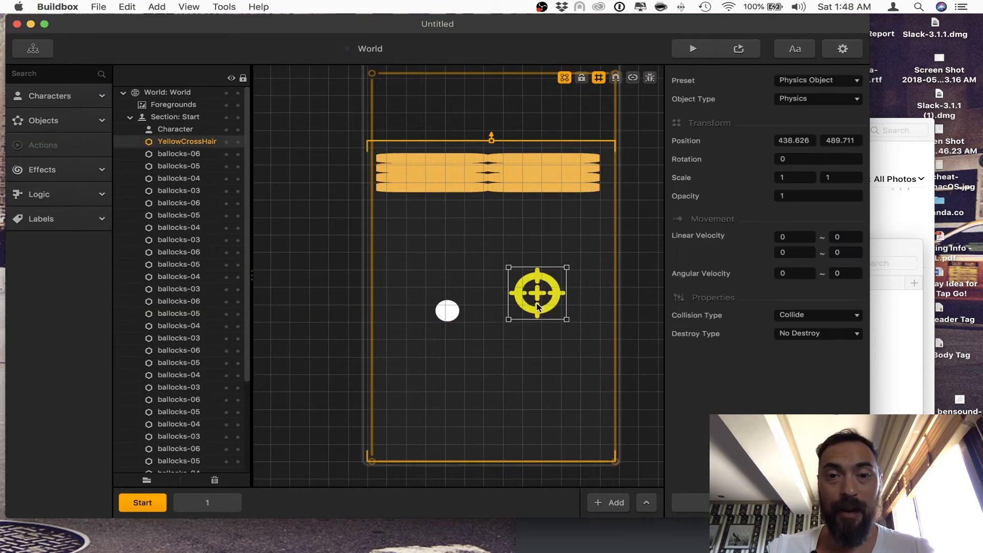
{"action": "left_click_drag", "start_coordinate": [538, 293], "coordinate": [530, 308]}
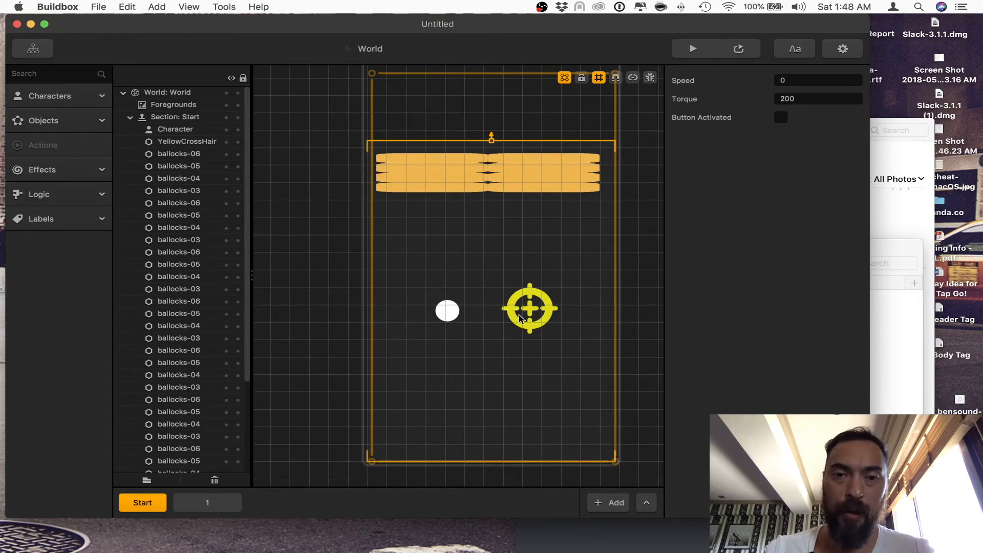
{"action": "left_click", "coordinate": [530, 308]}
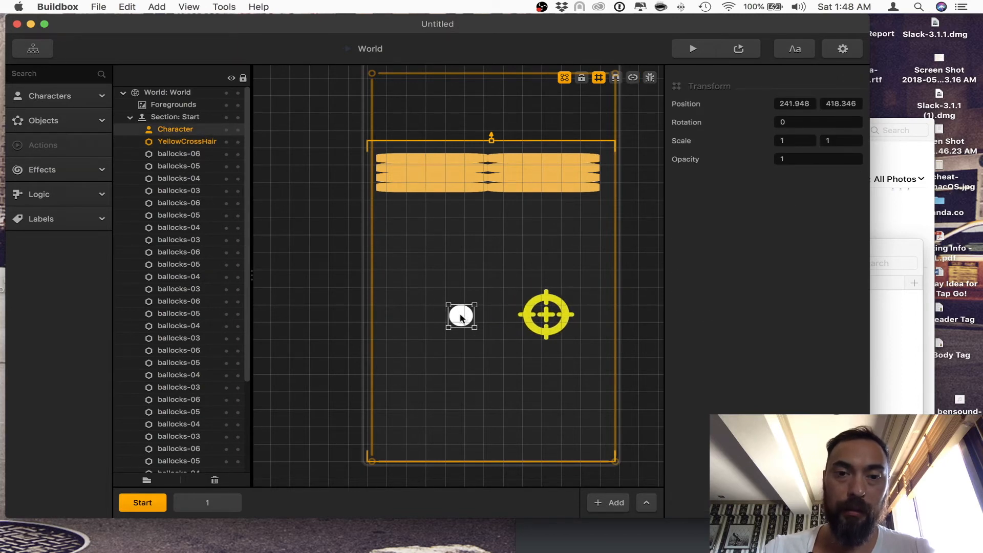
Shrink the crosshair over the character circle and set the character's Opacity to .1
{"action": "left_click", "coordinate": [546, 315]}
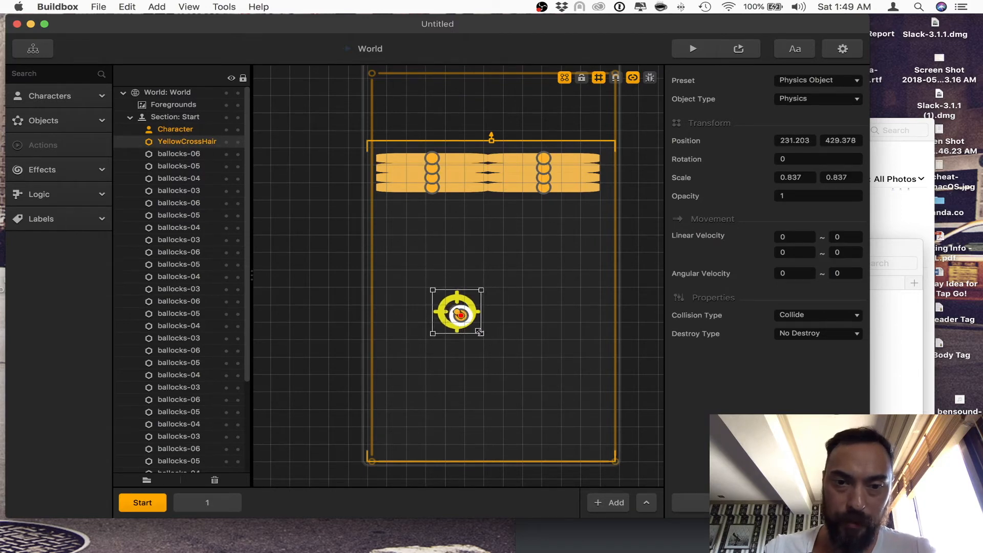
{"action": "left_click_drag", "start_coordinate": [481, 332], "coordinate": [464, 319]}
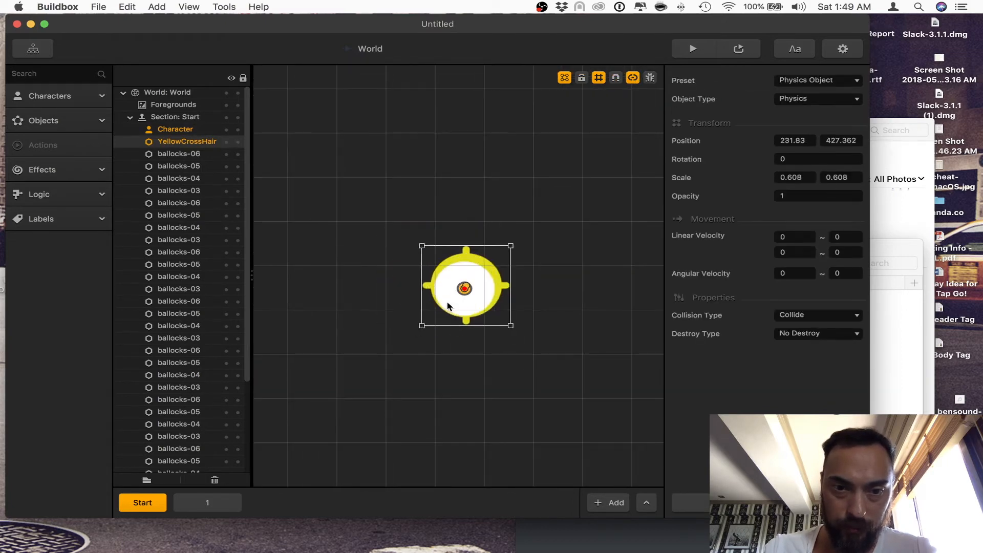
{"action": "left_click_drag", "start_coordinate": [465, 288], "coordinate": [463, 286]}
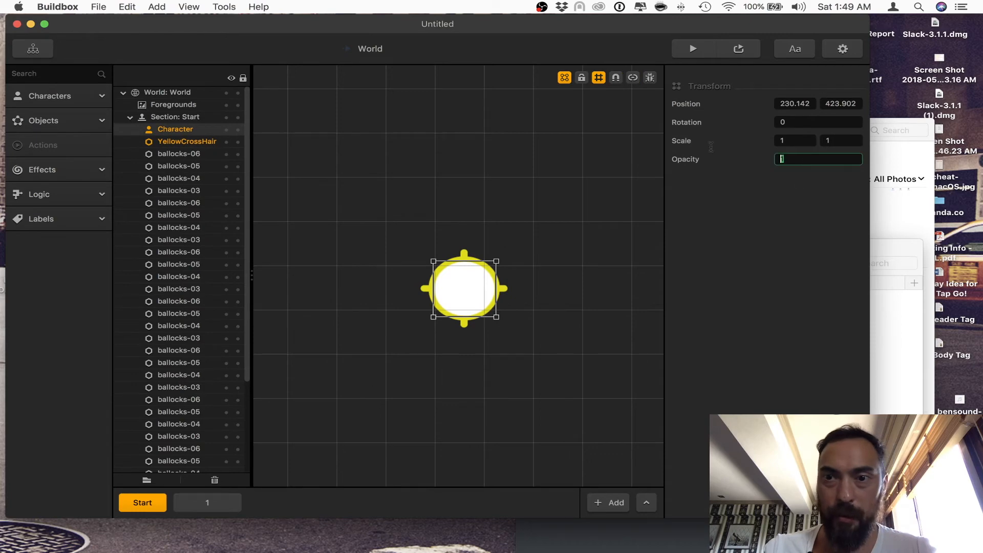
{"action": "type", "text": ".1"}
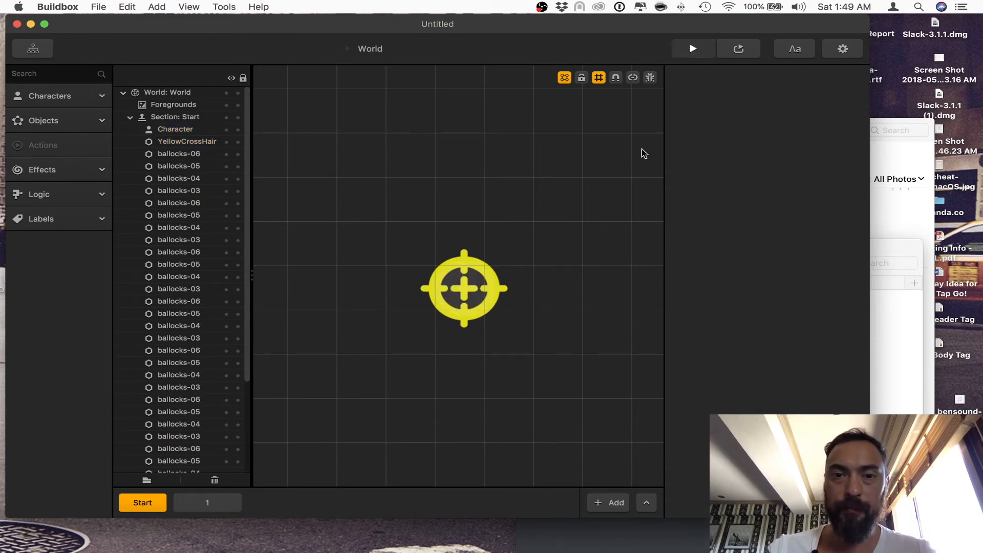
Select the orange bar objects and launch the game preview window
{"action": "left_click", "coordinate": [692, 48]}
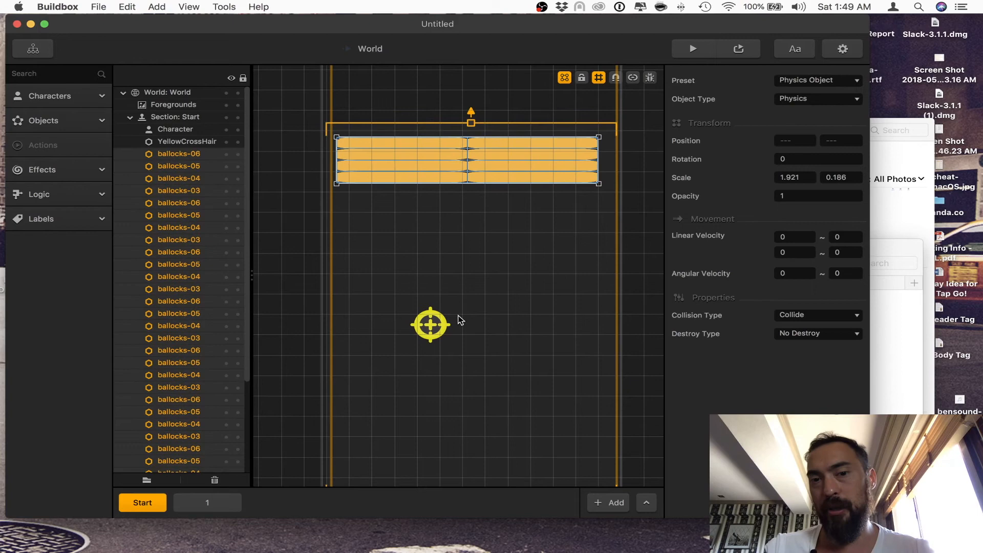
{"action": "mouse_move", "coordinate": [555, 252]}
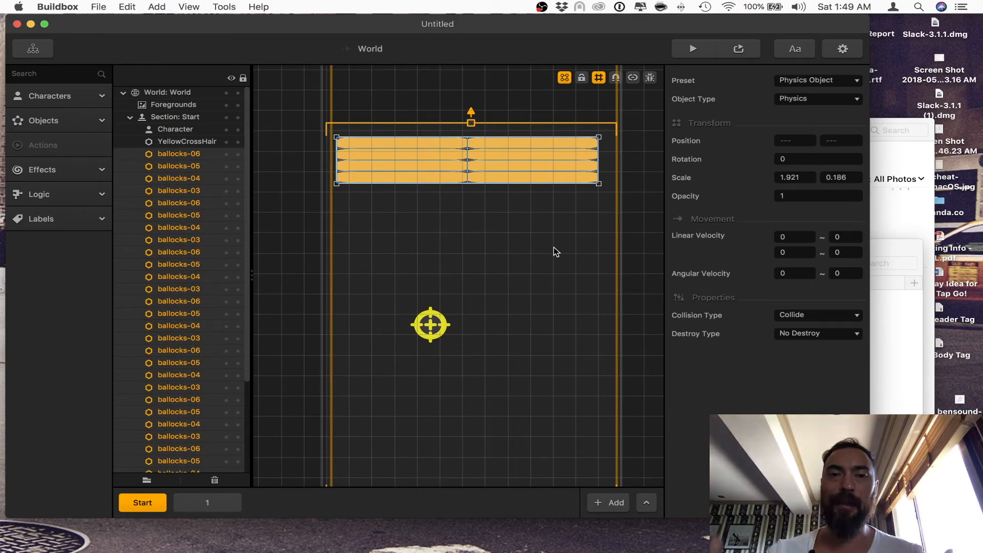
{"action": "left_click", "coordinate": [692, 49]}
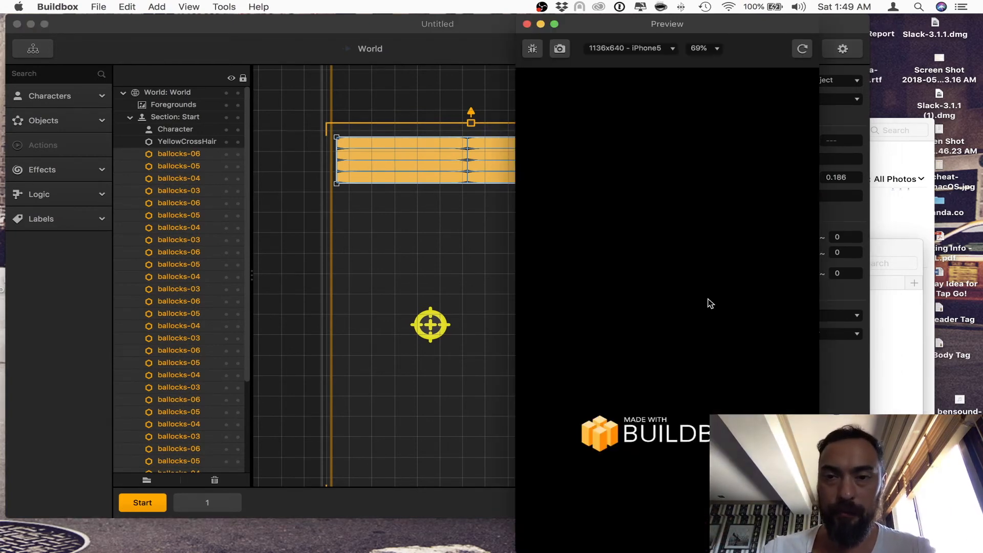